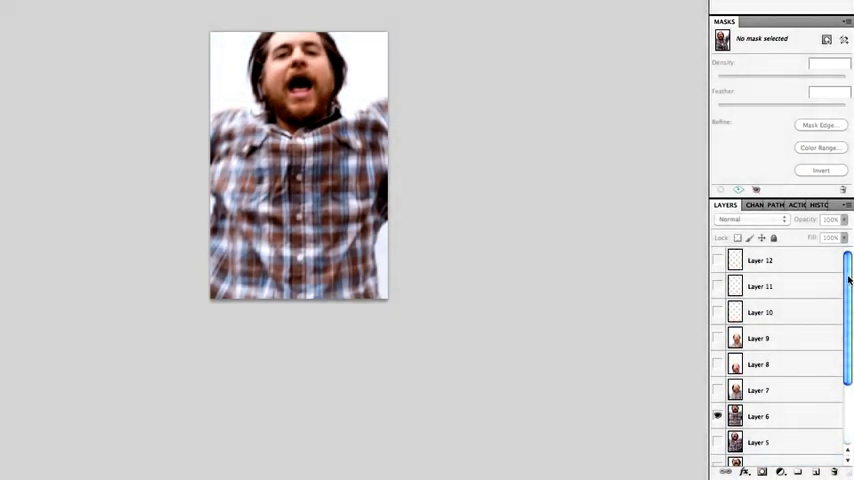
Toggle Layer 6 visibility, then expand the animation panel to show all twelve frames
{"action": "scroll", "scroll_direction": "down", "scroll_amount": 3}
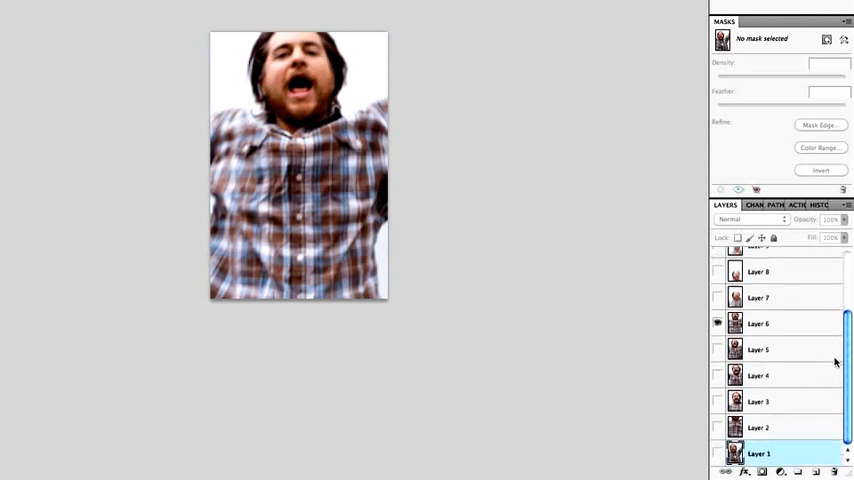
{"action": "left_click", "coordinate": [718, 323]}
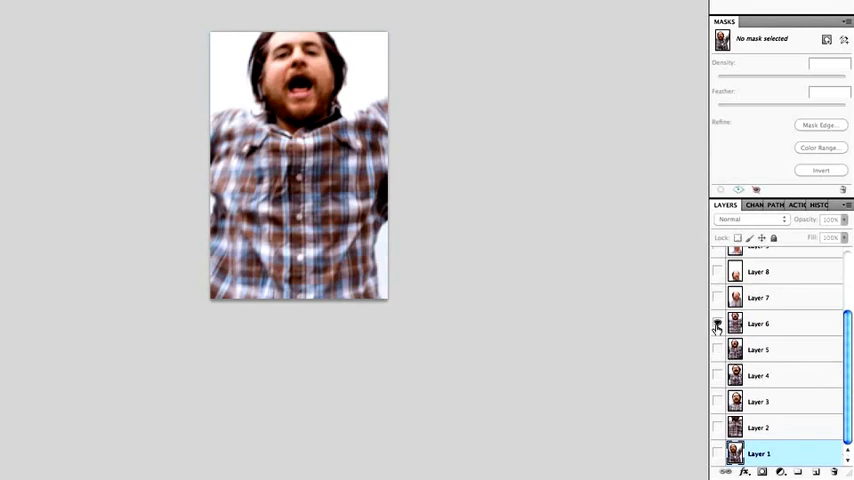
{"action": "left_click", "coordinate": [716, 349]}
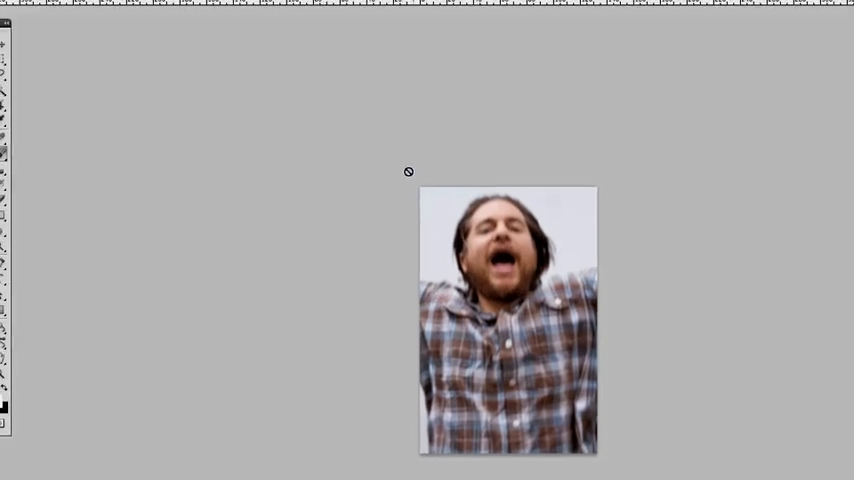
{"action": "left_click", "coordinate": [428, 7]}
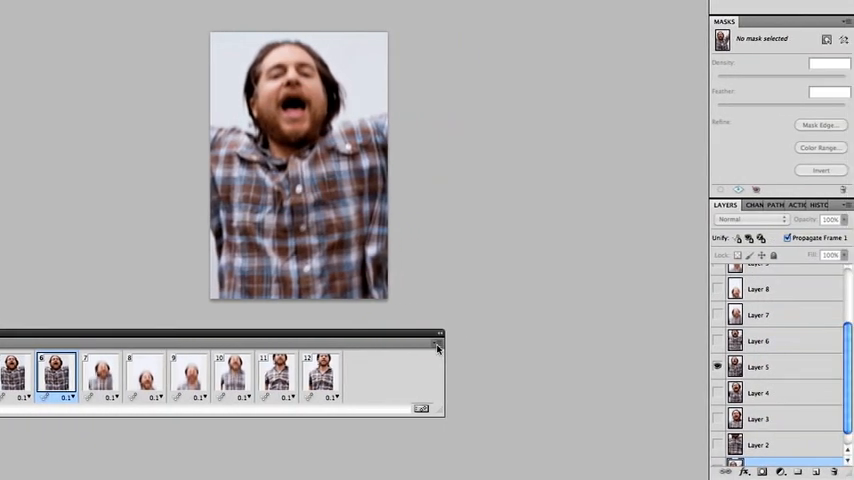
{"action": "left_click", "coordinate": [437, 347]}
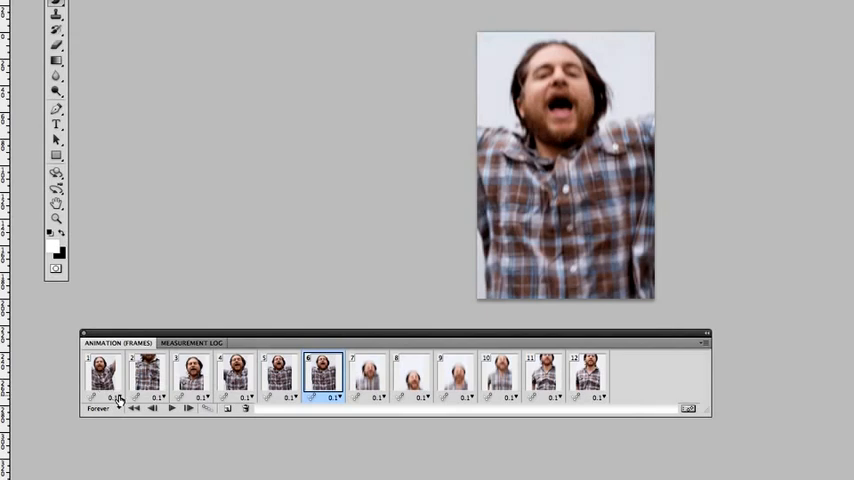
{"action": "left_click", "coordinate": [120, 398]}
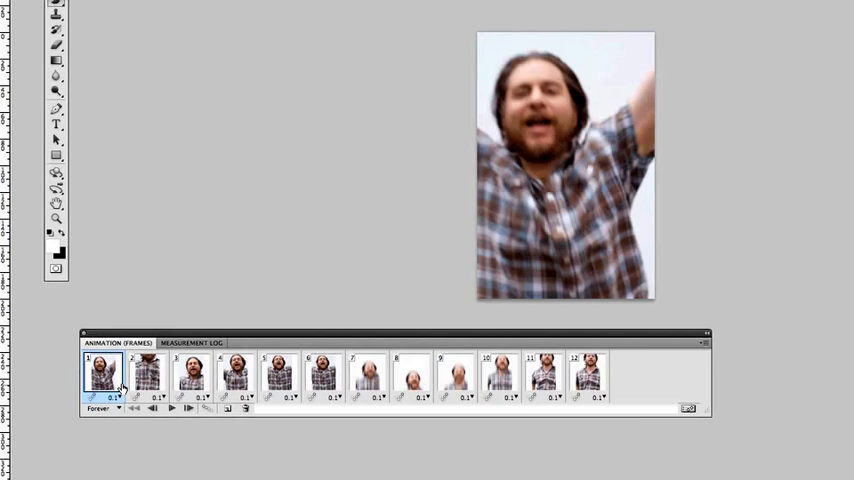
{"action": "left_click", "coordinate": [120, 398]}
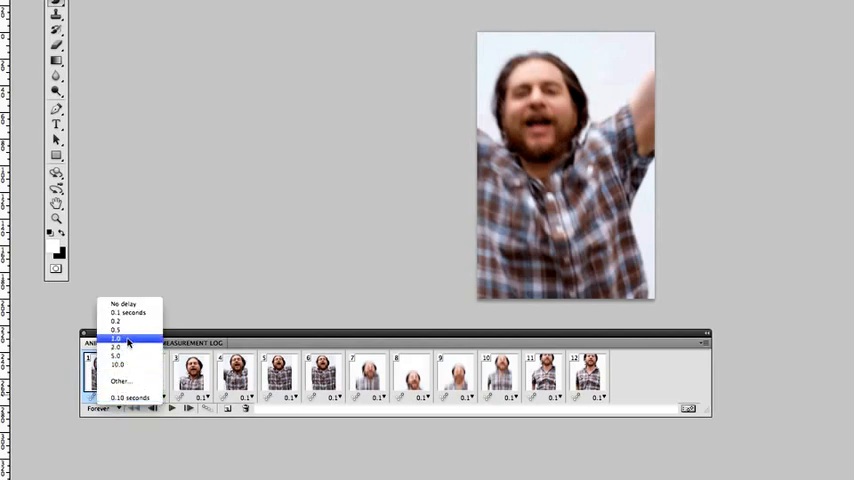
{"action": "left_click", "coordinate": [115, 338]}
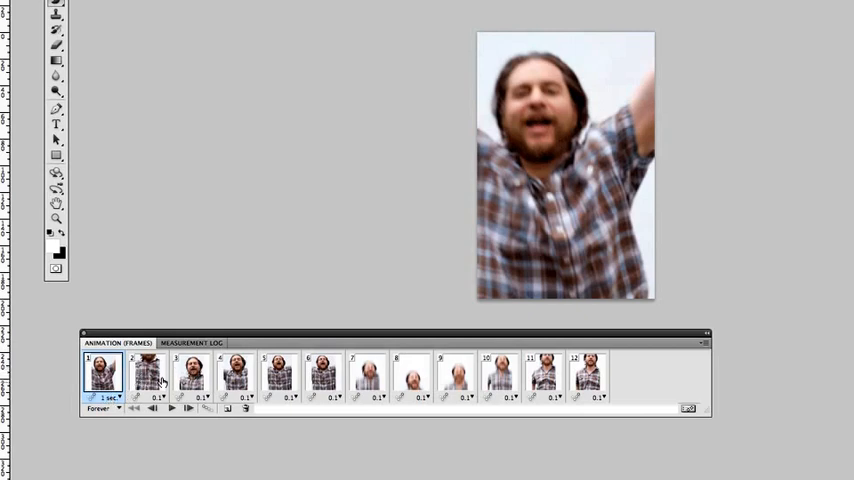
{"action": "left_click", "coordinate": [109, 397]}
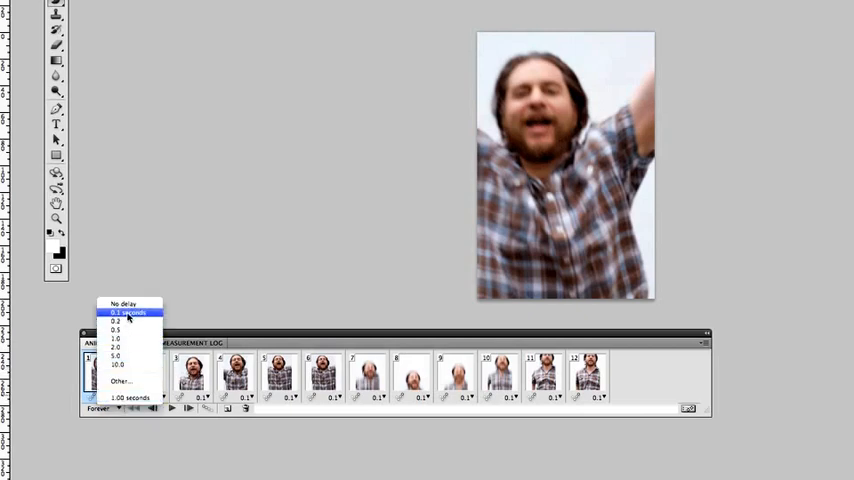
{"action": "left_click", "coordinate": [120, 320]}
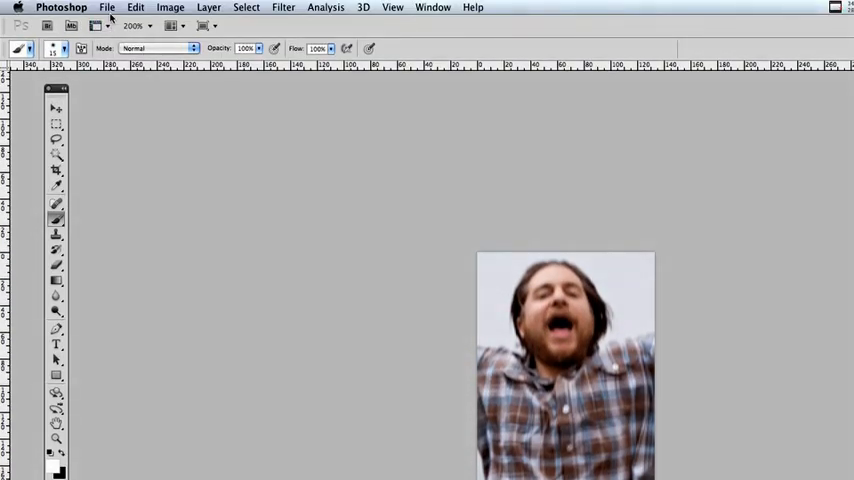
Open Save for Web & Devices from File, set Looping Options to Forever, and continue to saving
{"action": "left_click", "coordinate": [107, 8]}
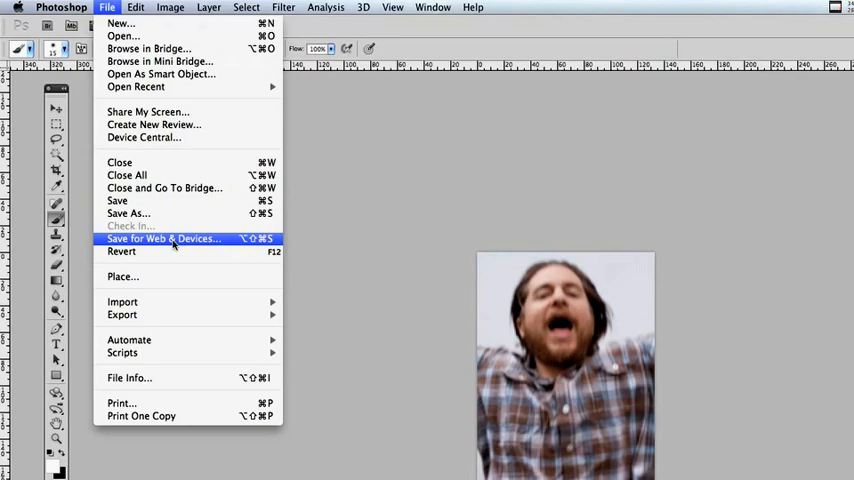
{"action": "left_click", "coordinate": [163, 238]}
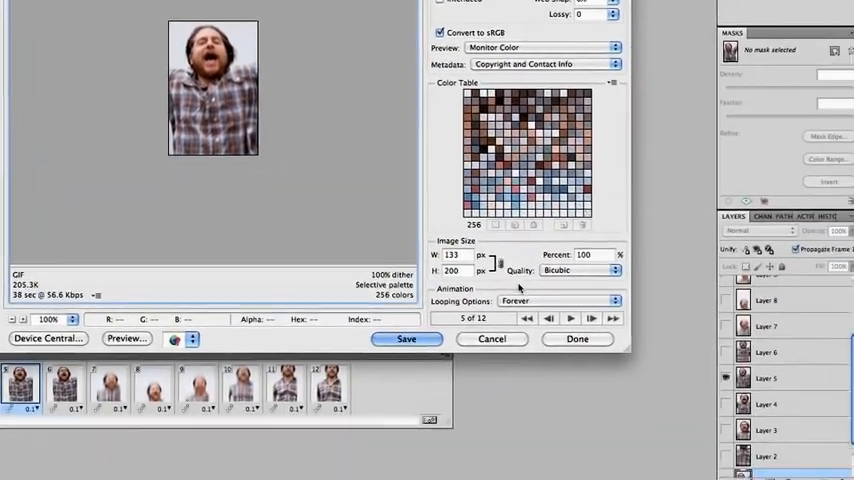
{"action": "left_click", "coordinate": [556, 301]}
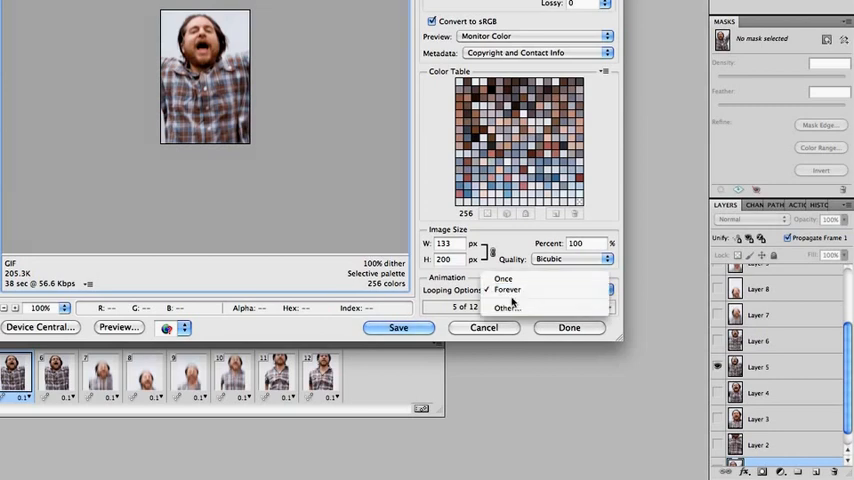
{"action": "left_click", "coordinate": [507, 290]}
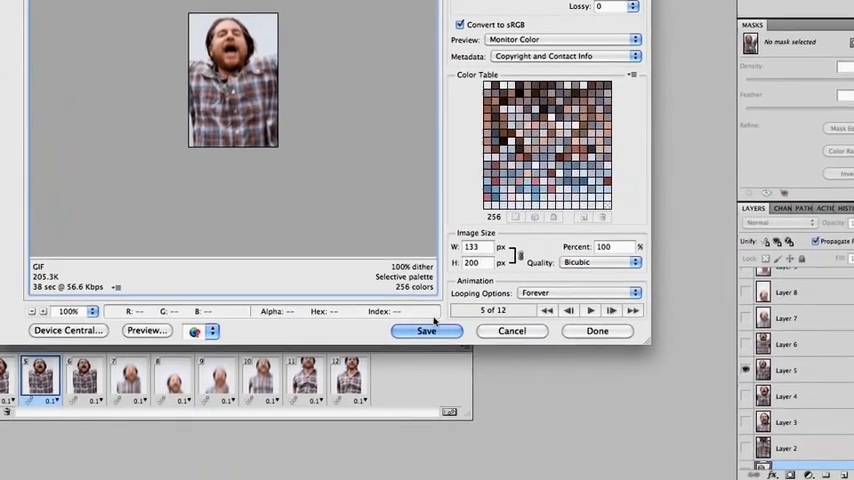
{"action": "left_click", "coordinate": [426, 331]}
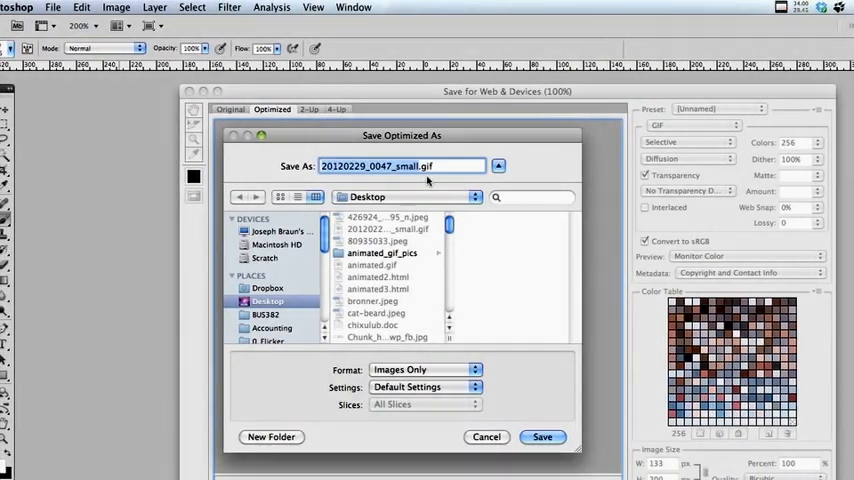
Name the GIF smallanimated.gif and save it to the Desktop
{"action": "type", "text": "small.gif"}
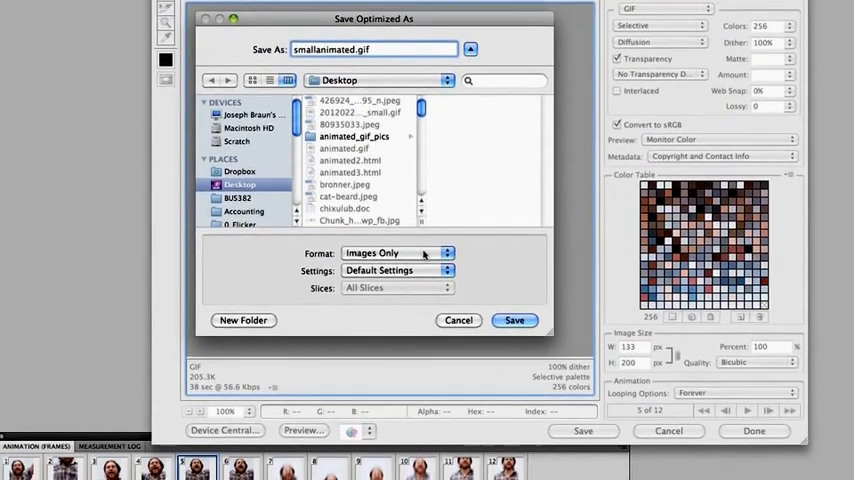
{"action": "left_click", "coordinate": [397, 252]}
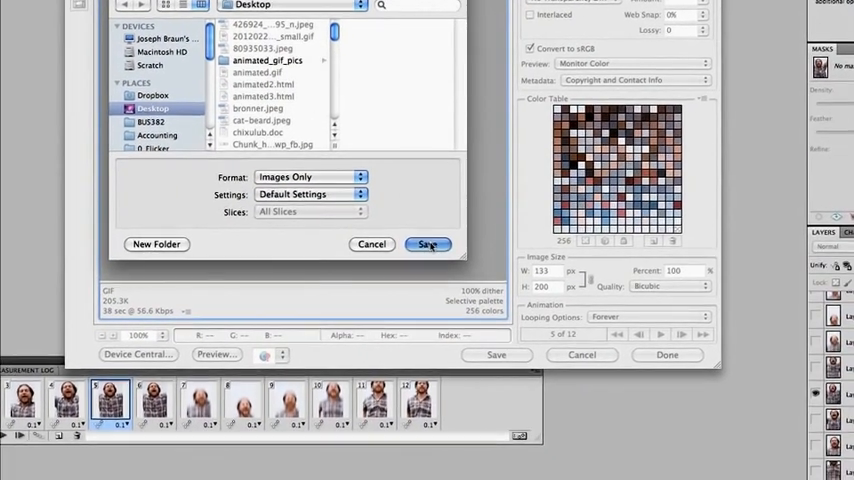
{"action": "left_click", "coordinate": [428, 244]}
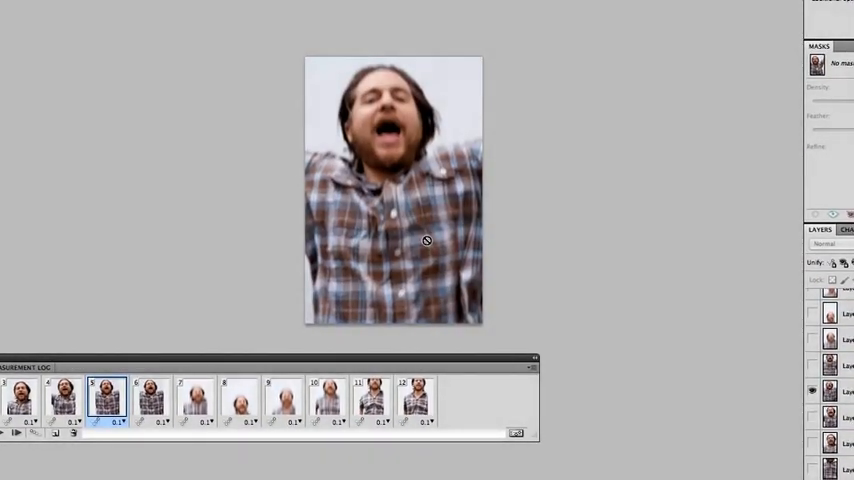